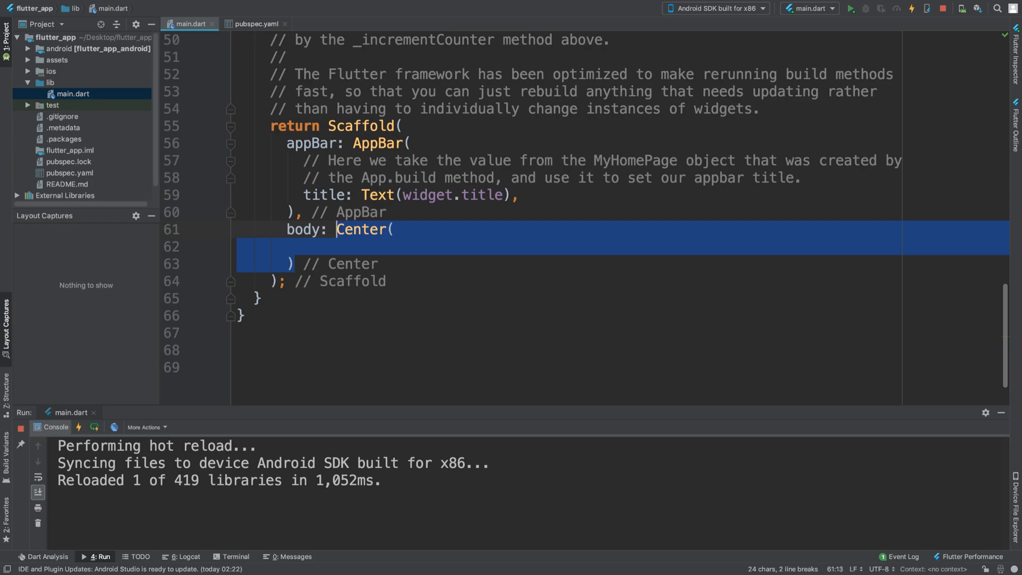
# Step: Swap the Center body for a ListView with a children list holding an empty Text
pyautogui.write('List')
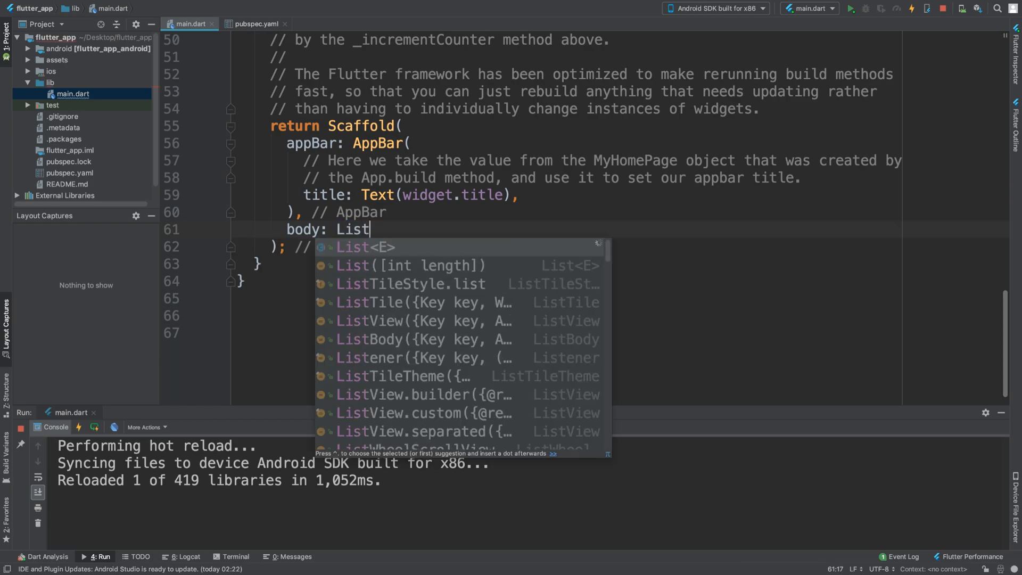
pyautogui.click(370, 320)
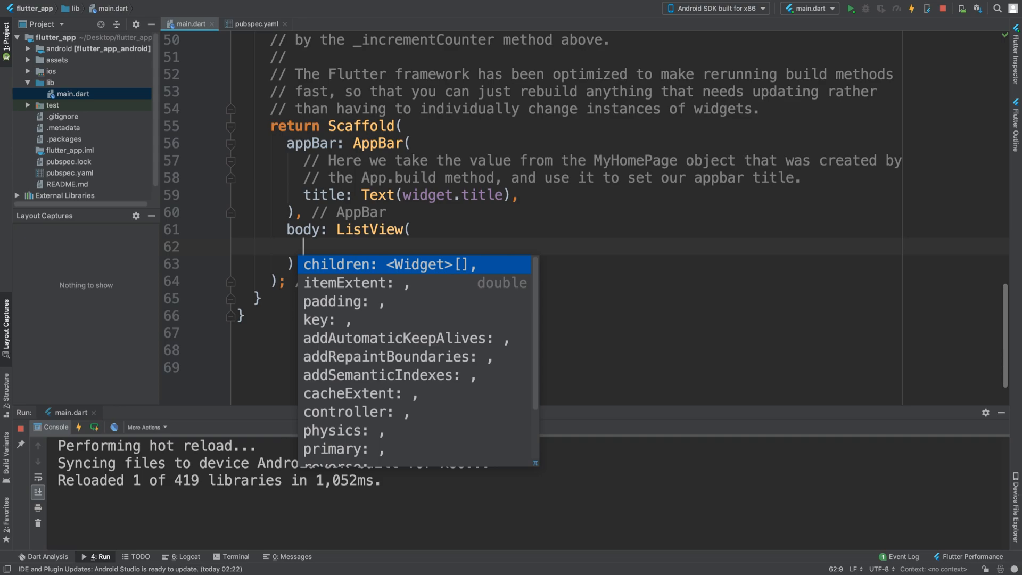
pyautogui.press('Escape')
pyautogui.write('Text("')
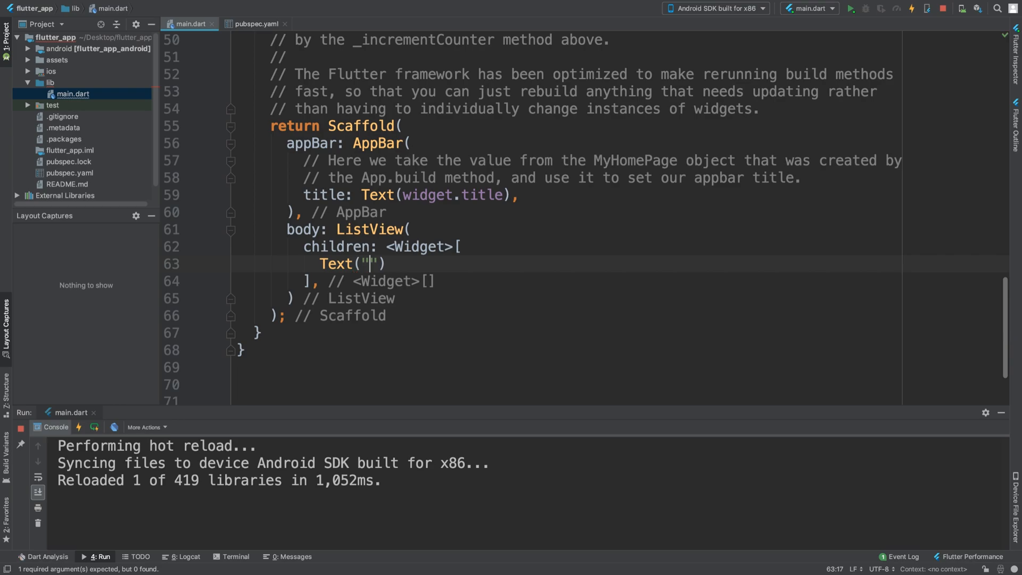
# Step: Fill the children with ten Text('Hello') entries, then delete them all again
pyautogui.write('Hello')
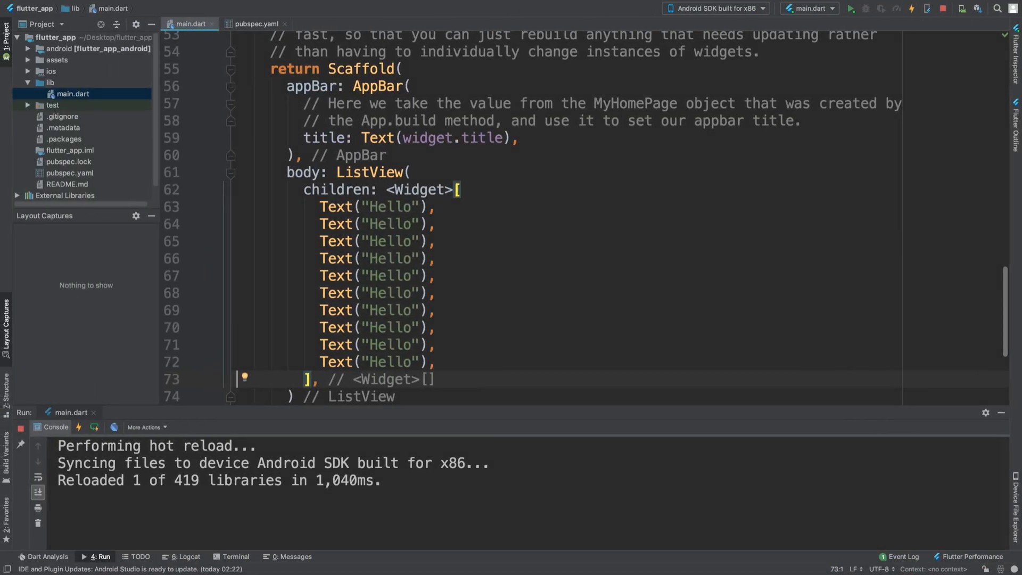
pyautogui.press('Enter')
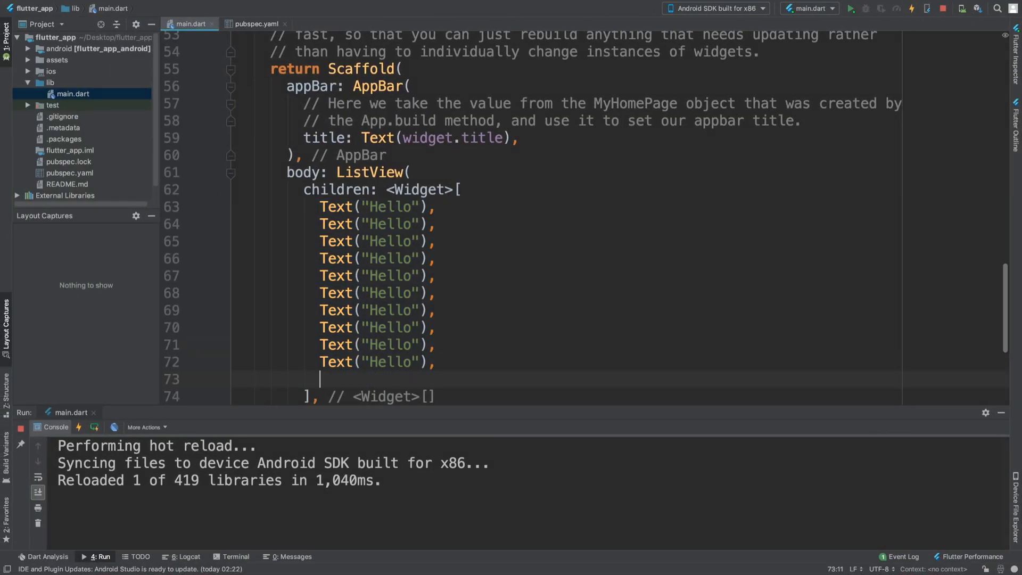
pyautogui.moveTo(320, 207); pyautogui.dragTo(320, 379)
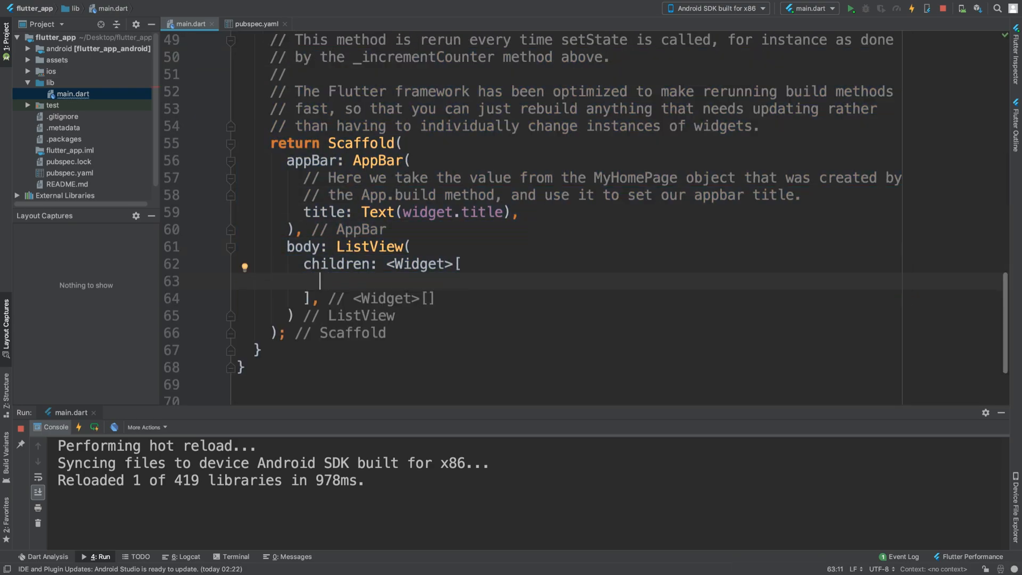
# Step: Add a ListTile with title Text('Hello') as the ListView's child
pyautogui.write('ListTile(')
pyautogui.write('title:')
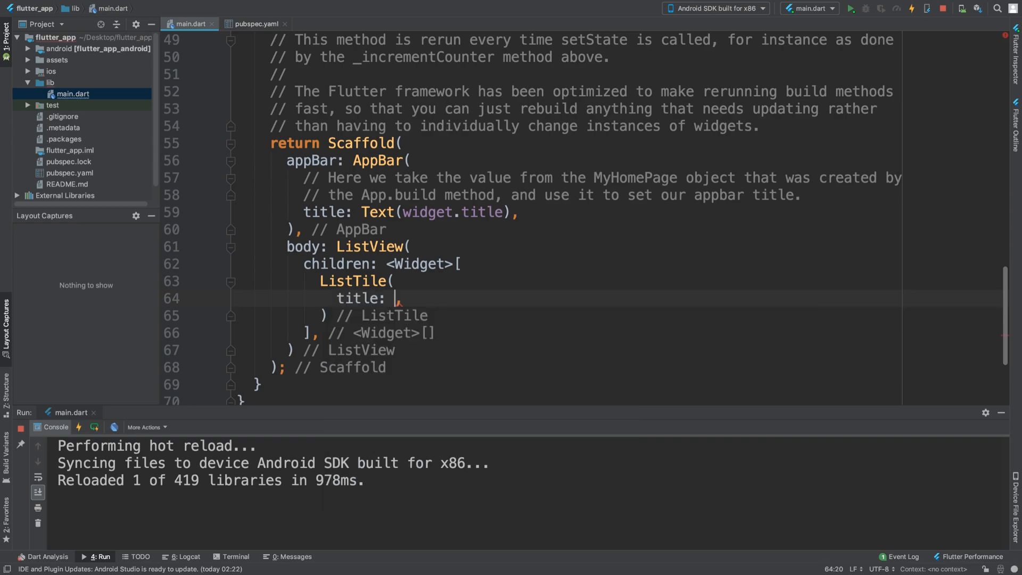
pyautogui.write('Text("')
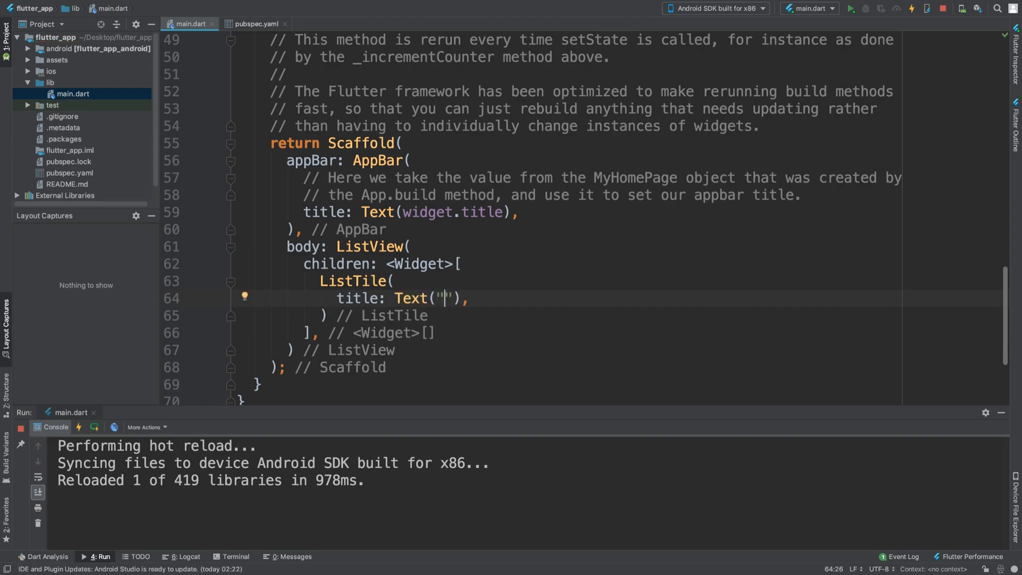
pyautogui.write('Hello')
pyautogui.write('subtitle: T,')
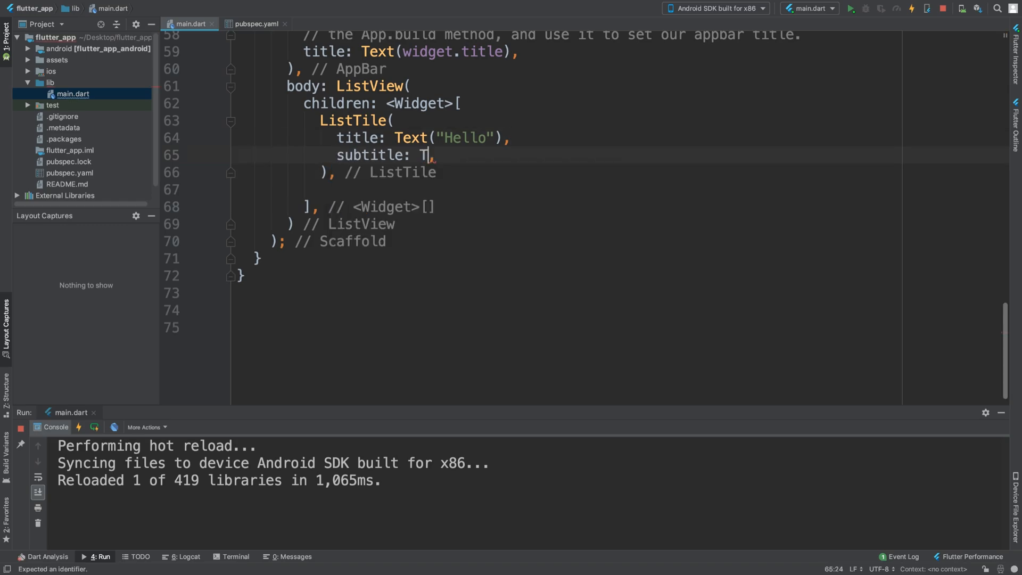
# Step: Give the ListTile the subtitle Text('This is an epic subtitle')
pyautogui.write('ext()')
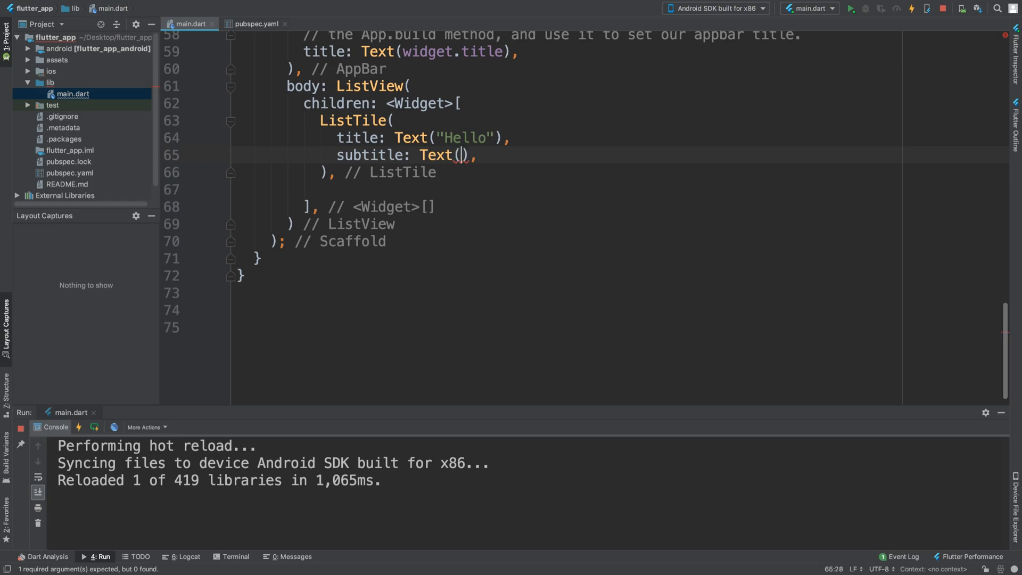
pyautogui.write('This is "')
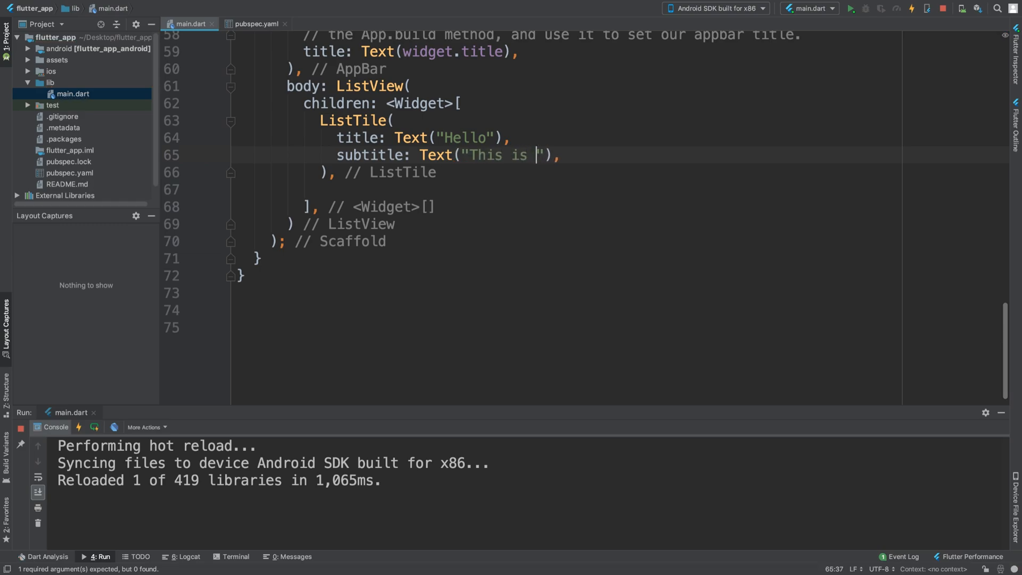
pyautogui.write('an epic subtitle')
pyautogui.write('leading: ,')
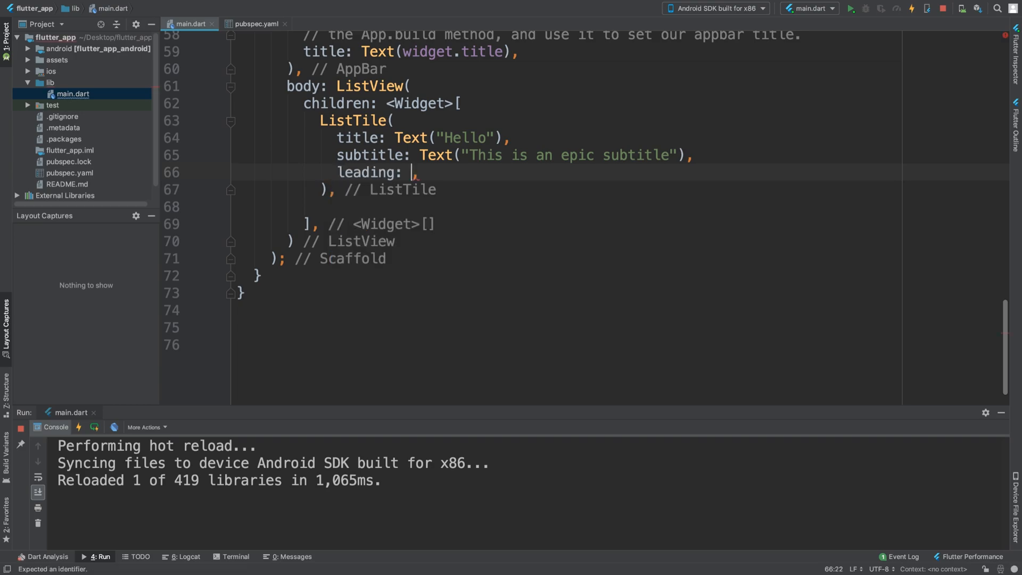
# Step: Set the tile's leading widget to Icon(Icons.movie) from the icon suggestions
pyautogui.press('Backspace')
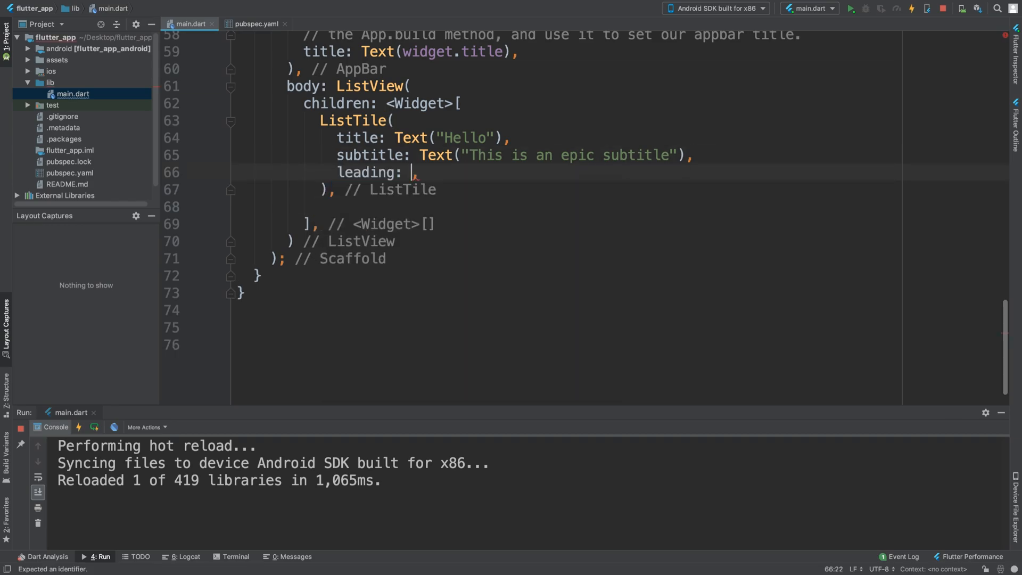
pyautogui.write('Icon')
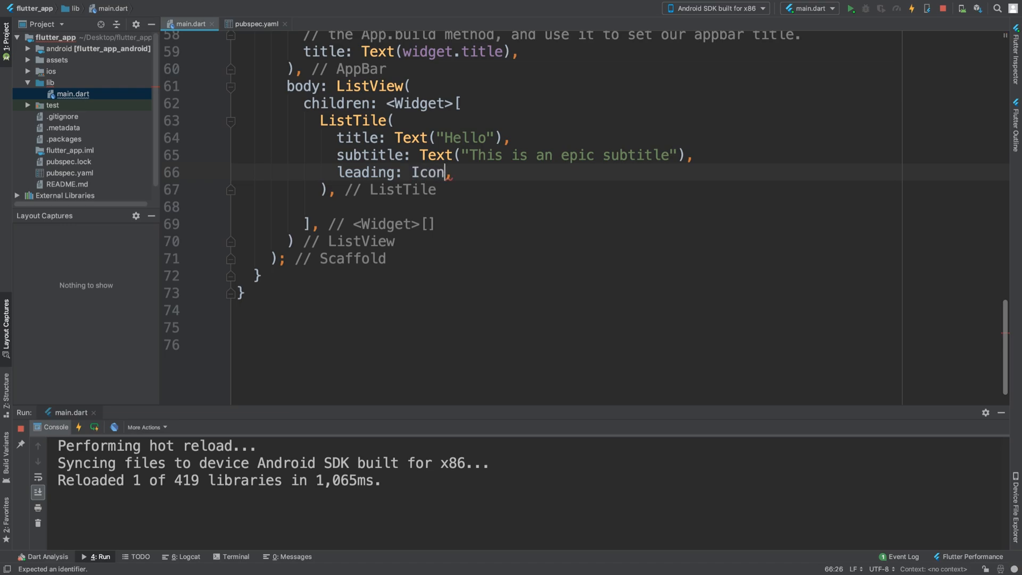
pyautogui.write('(Ic')
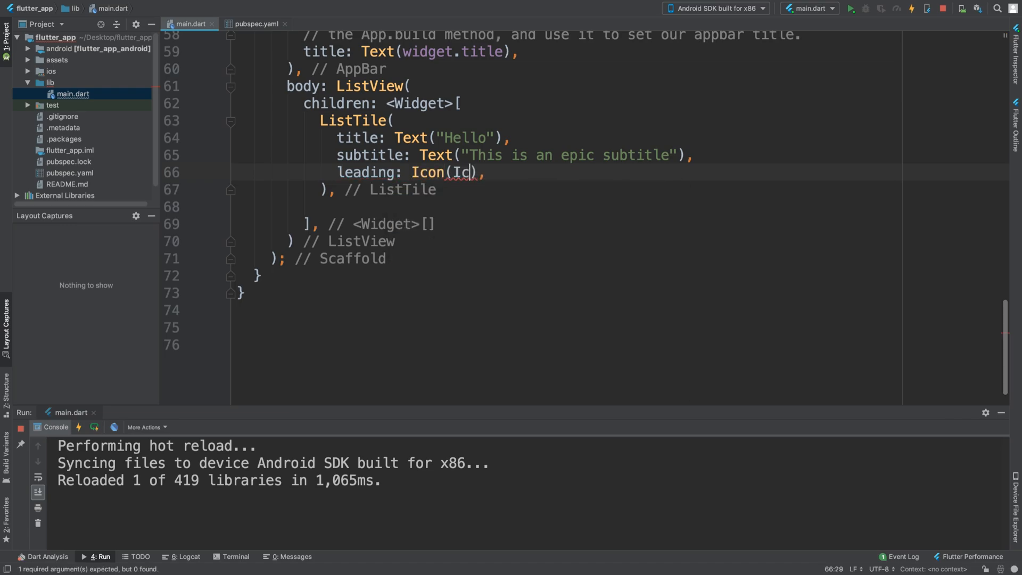
pyautogui.write('ons.')
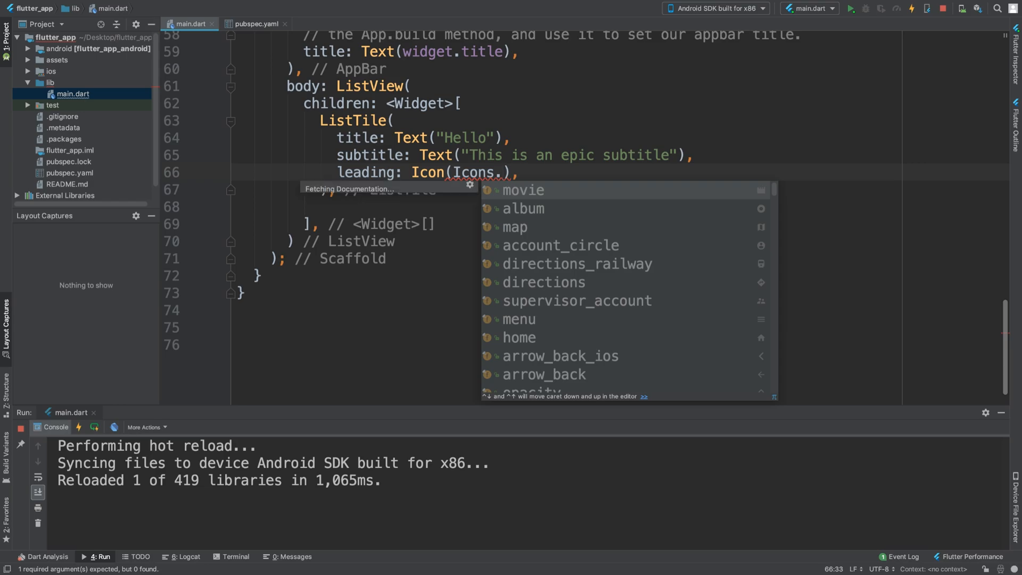
pyautogui.click(522, 208)
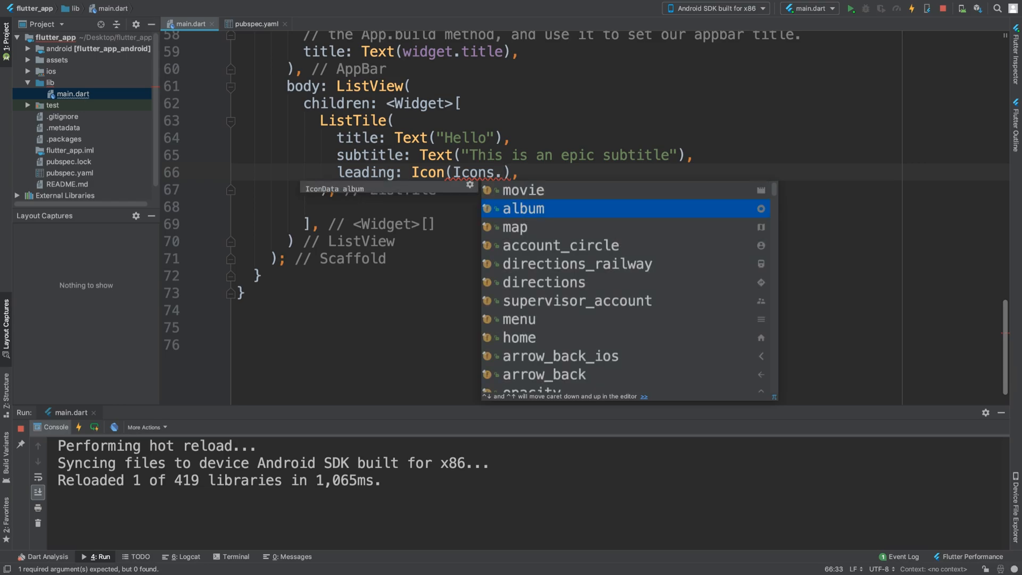
pyautogui.press('Down')
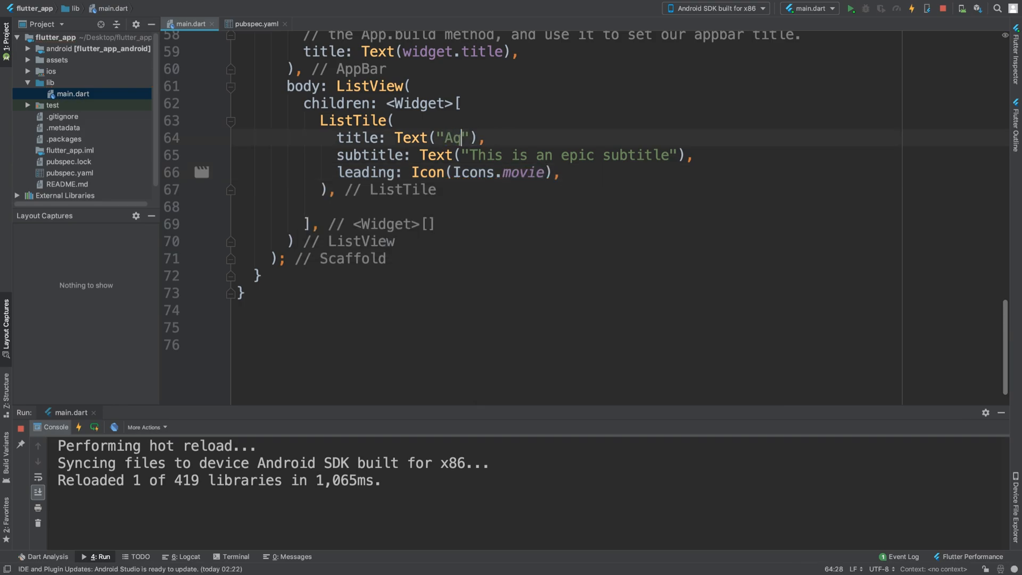
# Step: Retitle the tile 'Aquaman' with subtitle 'He is the King of the Sea' and hot-reload
pyautogui.write('uaman')
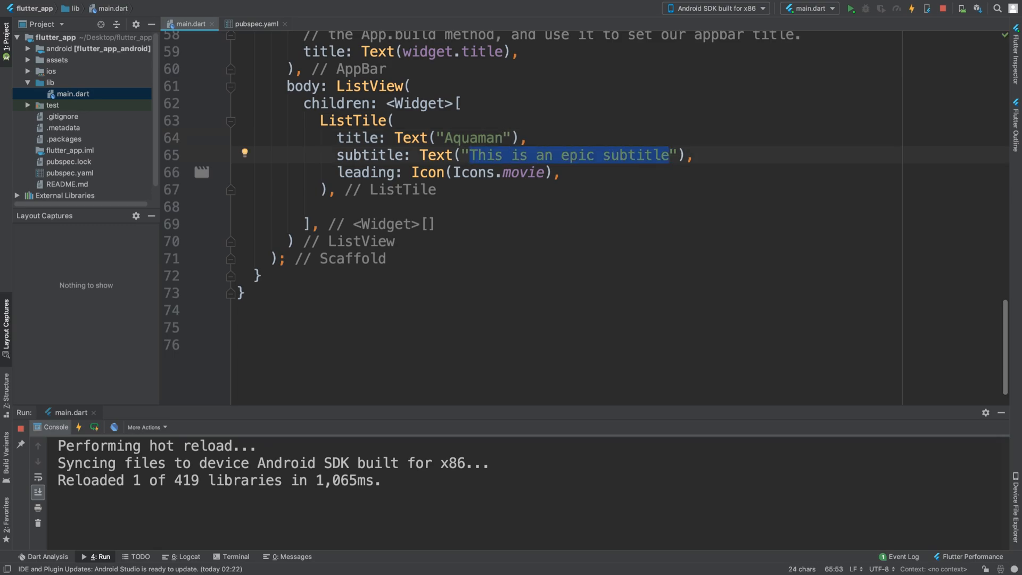
pyautogui.write('He is')
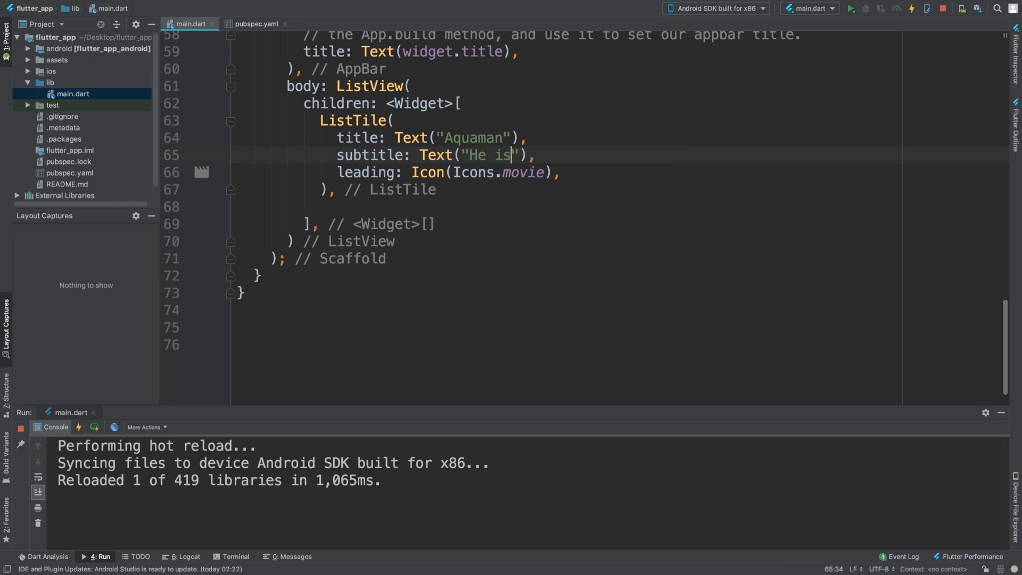
pyautogui.write('the')
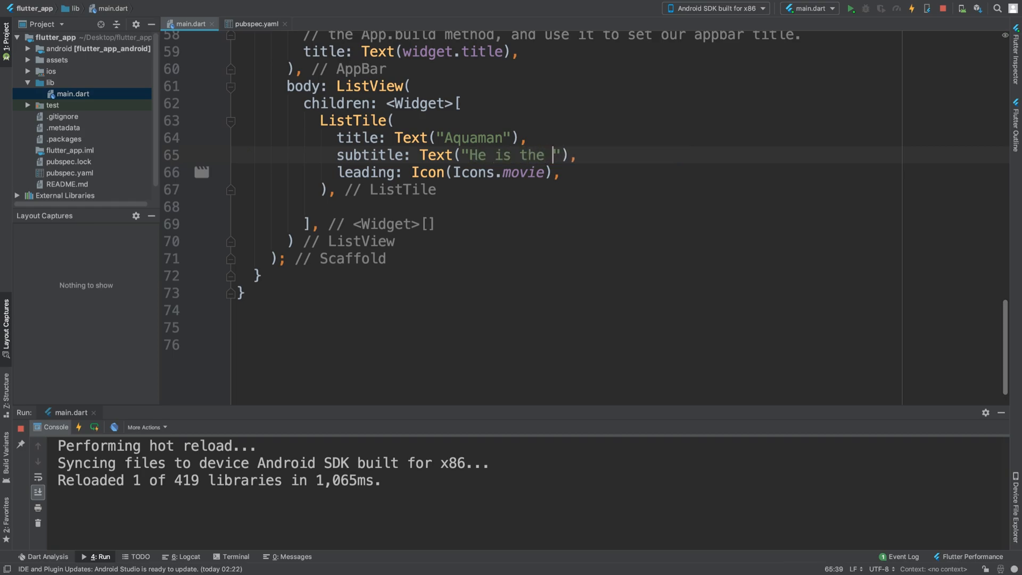
pyautogui.write('King of the Sea')
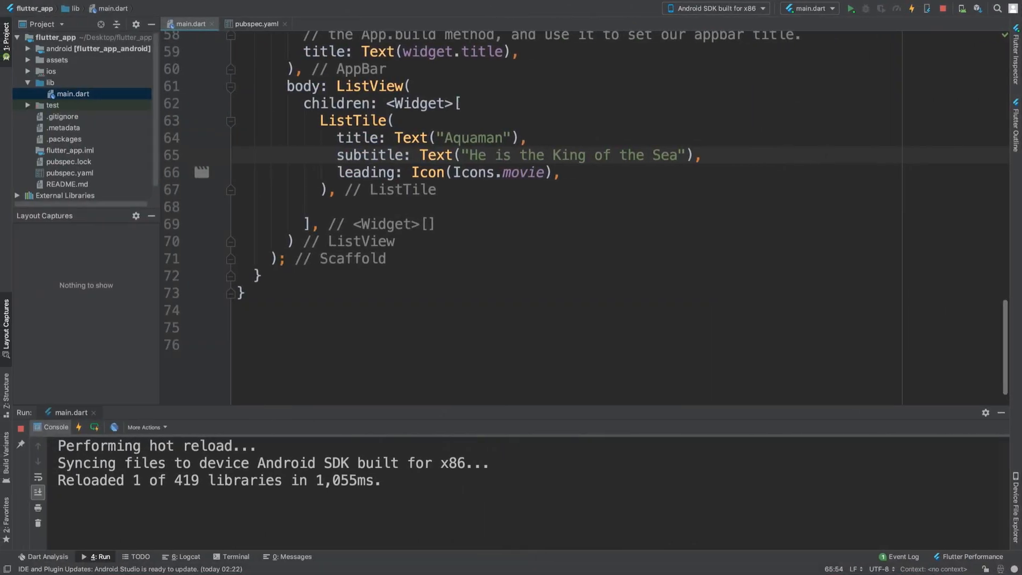
pyautogui.click(237, 208)
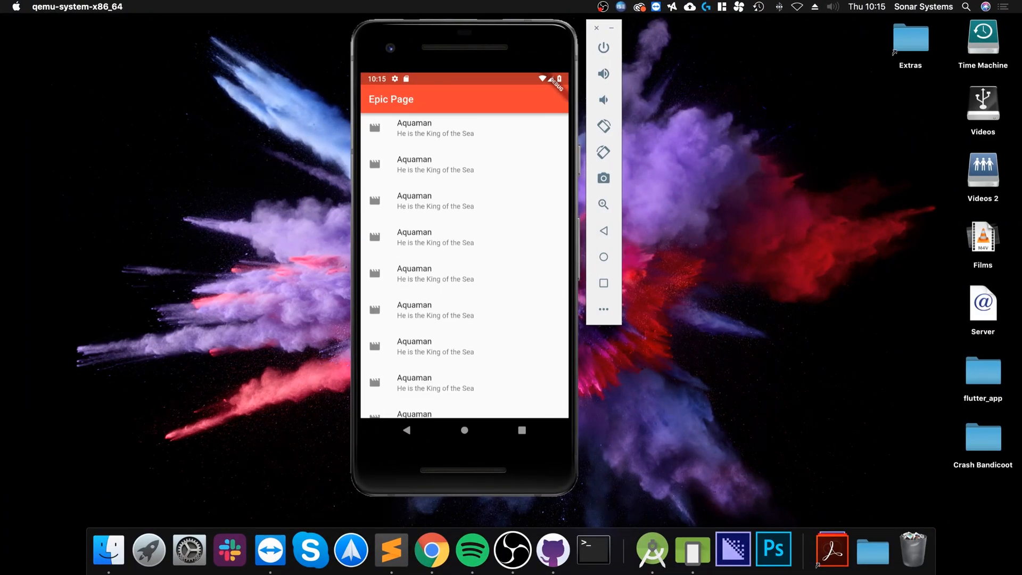
# Step: Scroll down the emulator's list of repeated Aquaman movie tiles
pyautogui.scroll(-3)
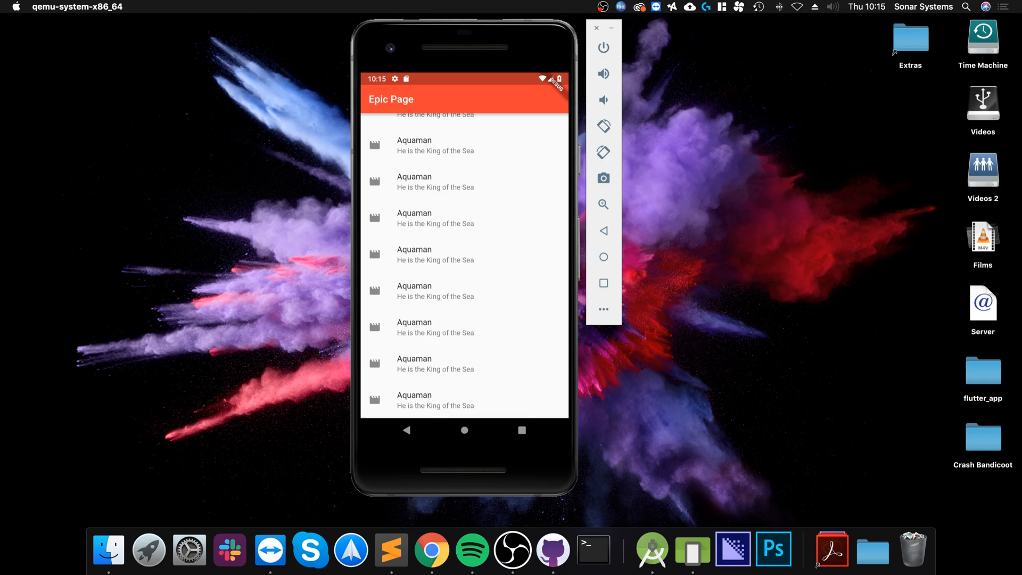